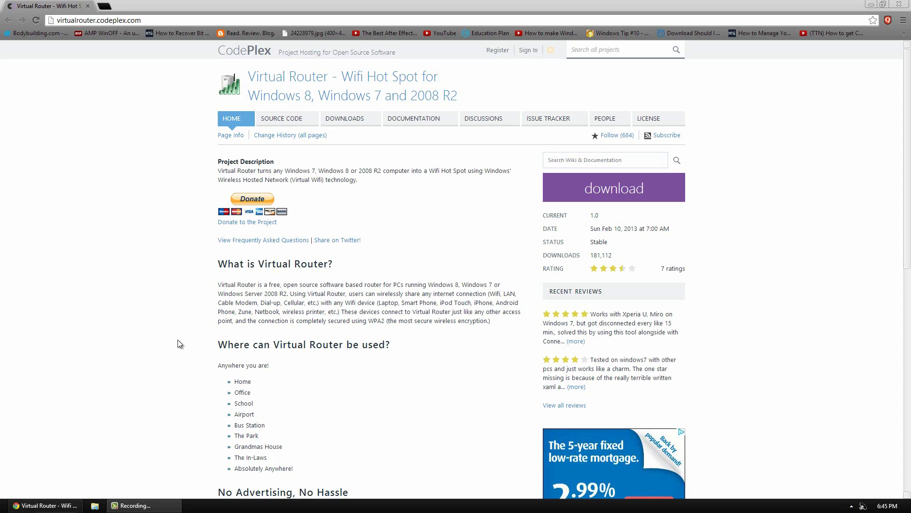
pyautogui.moveTo(335, 355)
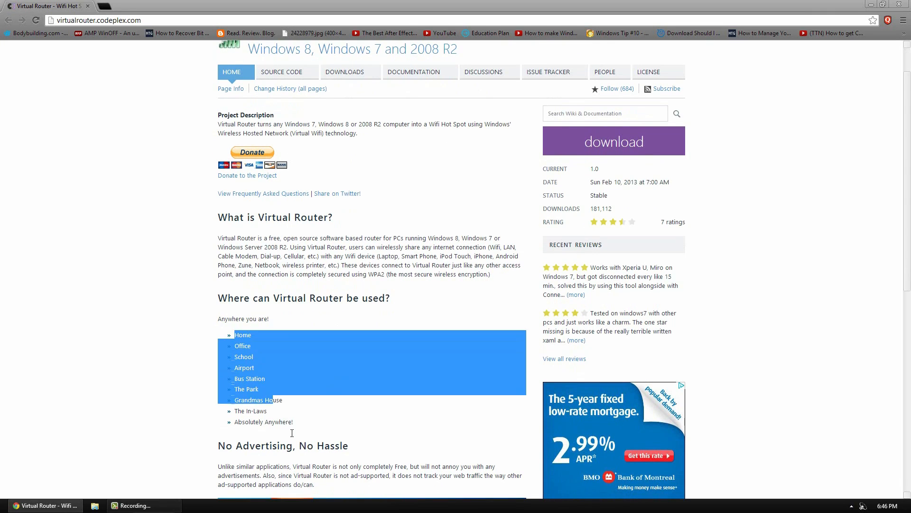
# - Download Virtual Router v1.0 from the CodePlex page and launch the downloaded installer
pyautogui.scroll(-3)
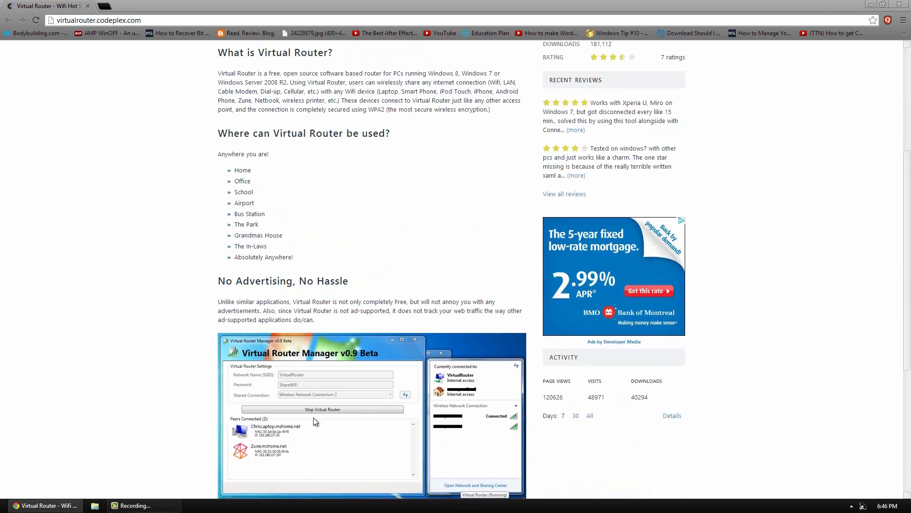
pyautogui.scroll(-3)
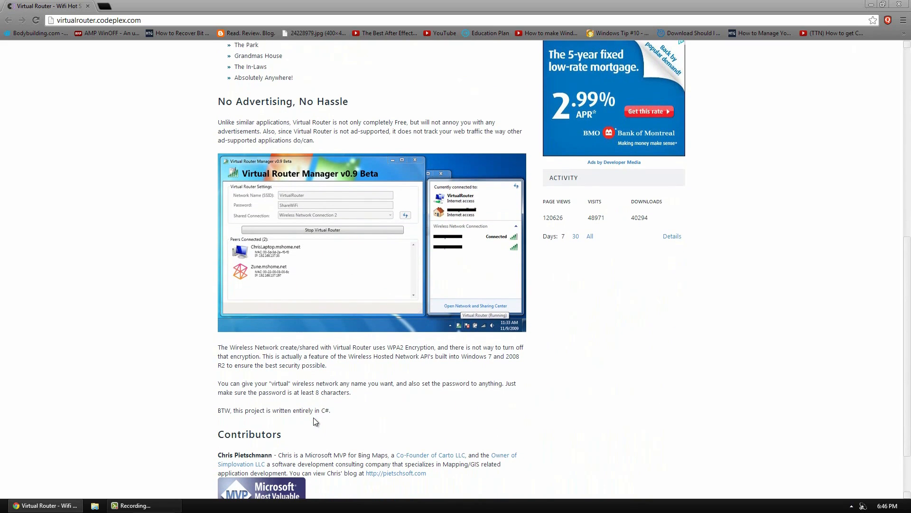
pyautogui.scroll(-3)
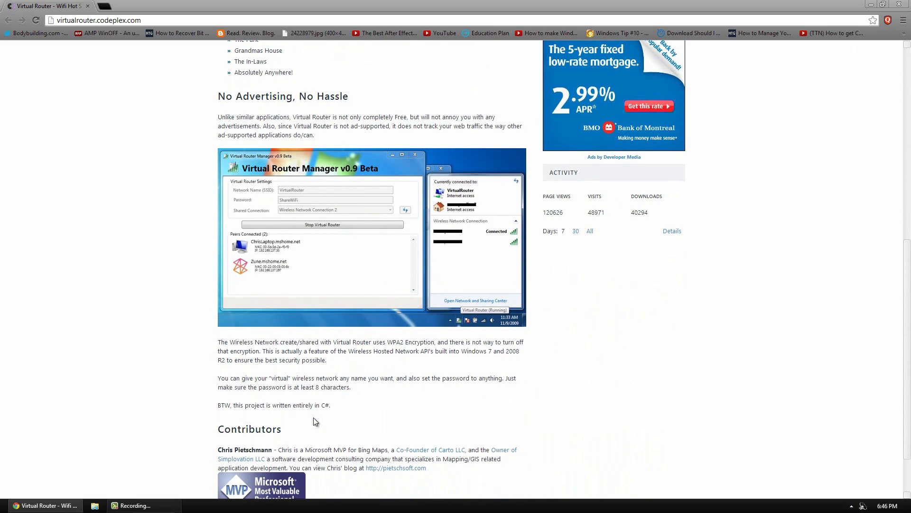
pyautogui.scroll(-3)
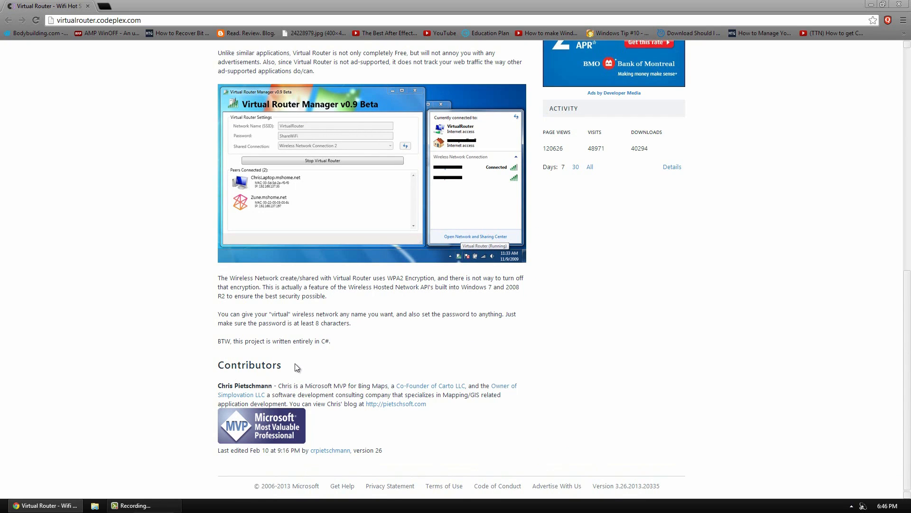
pyautogui.moveTo(416, 387)
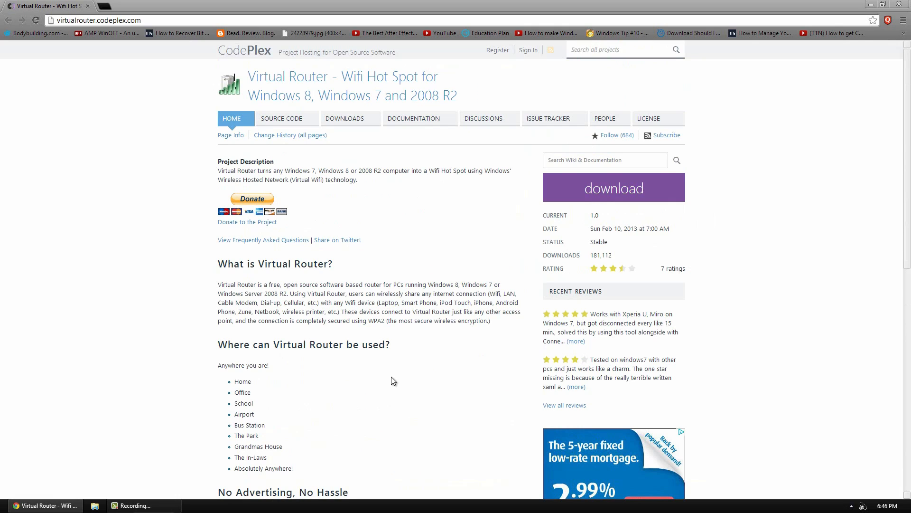
pyautogui.moveTo(458, 249)
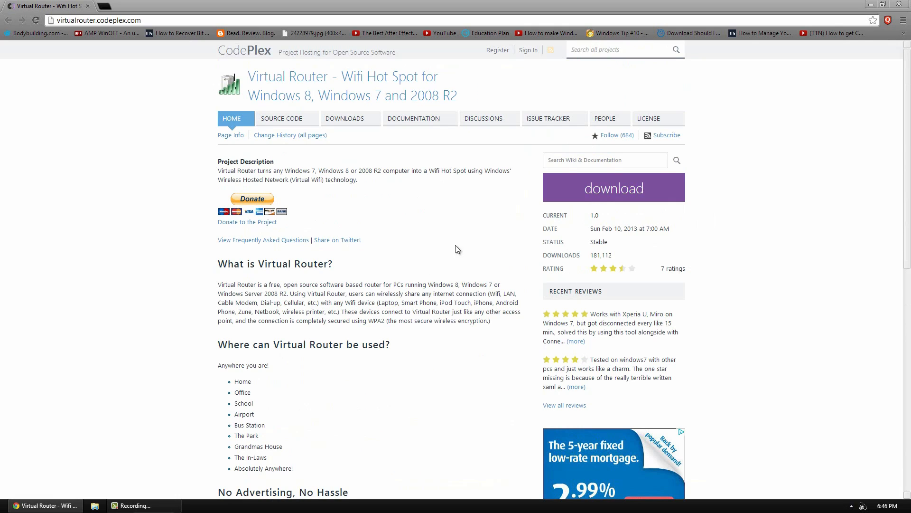
pyautogui.click(613, 187)
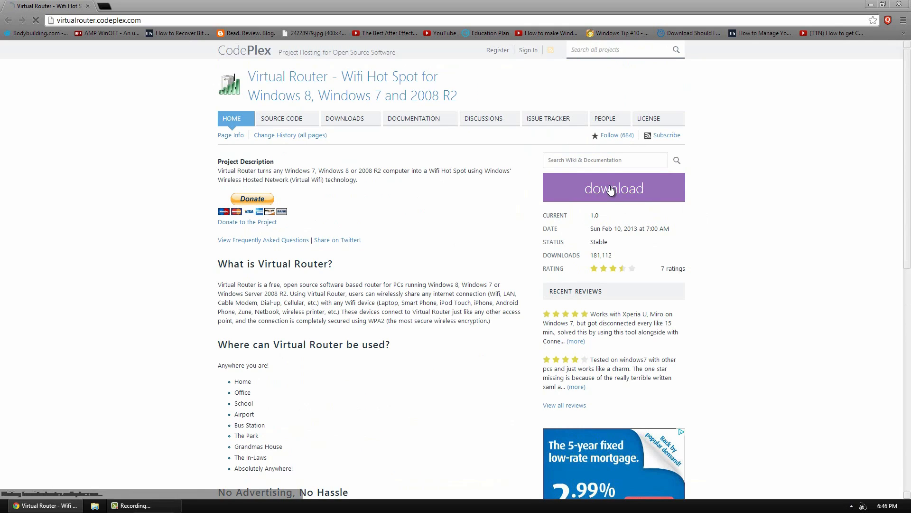
pyautogui.click(614, 187)
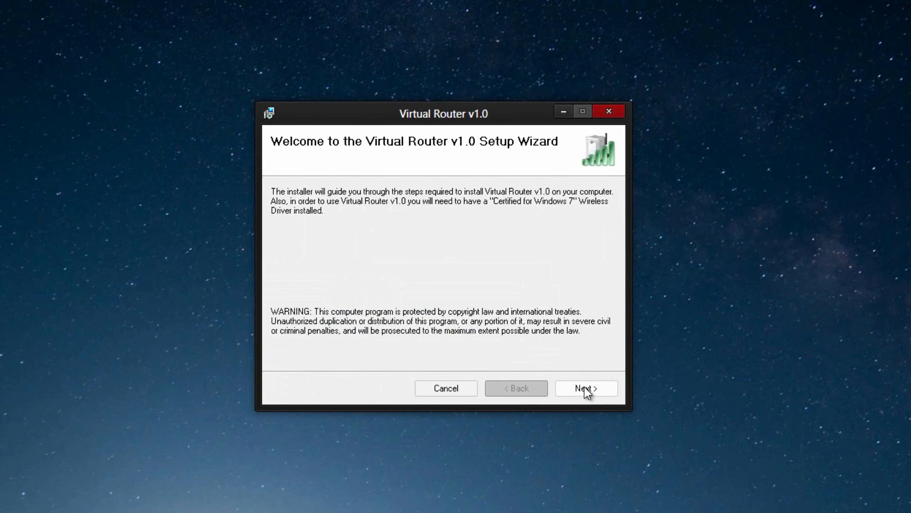
# - Install Virtual Router v1.0 to the default Program Files folder for Everyone and close the wizard
pyautogui.click(585, 387)
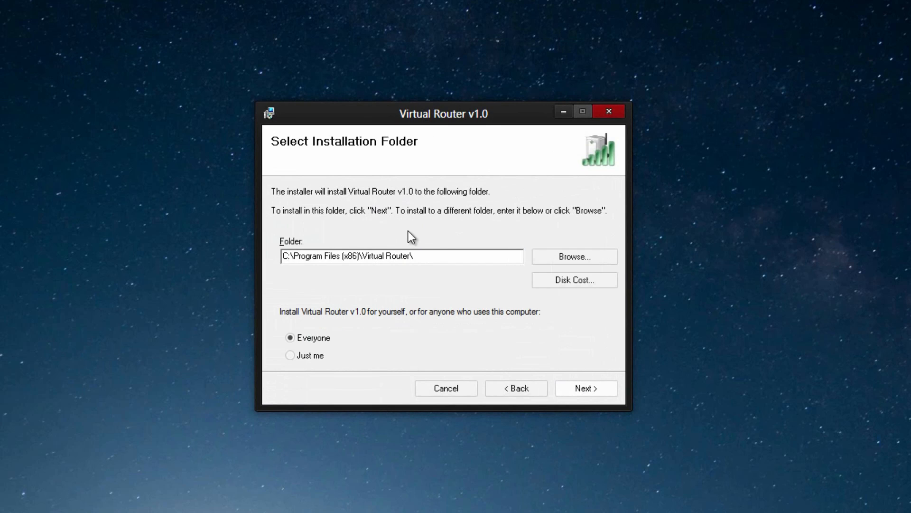
pyautogui.moveTo(304, 354)
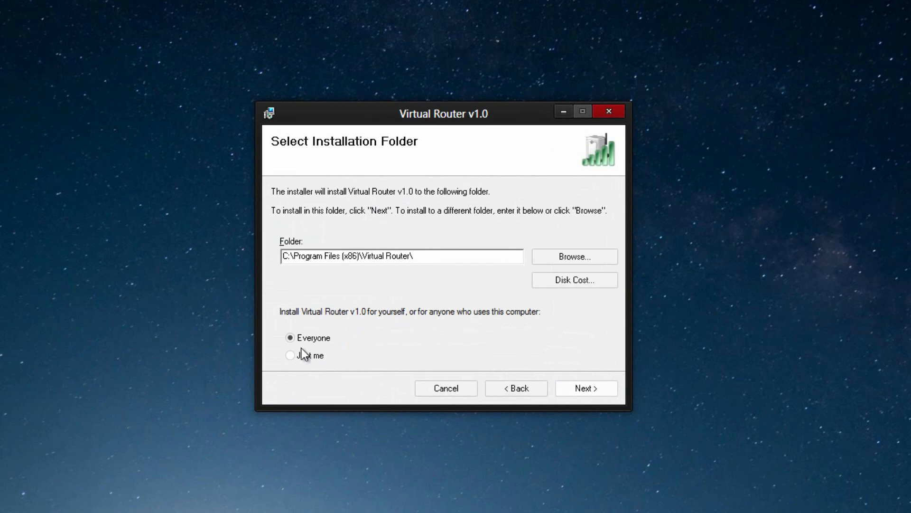
pyautogui.moveTo(582, 388)
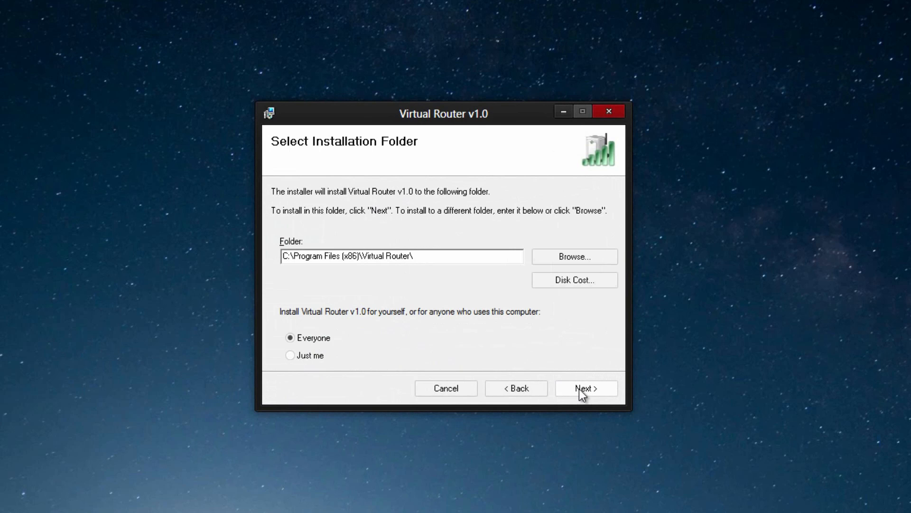
pyautogui.click(586, 387)
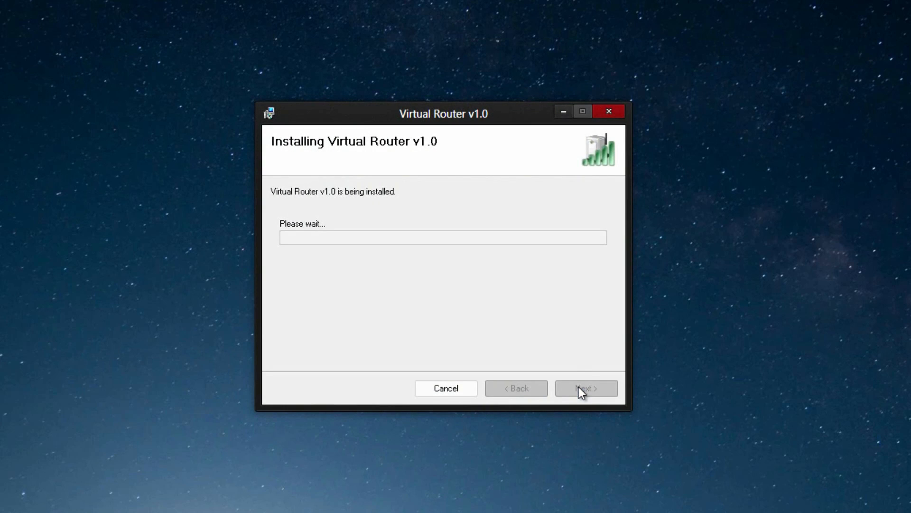
pyautogui.moveTo(878, 219)
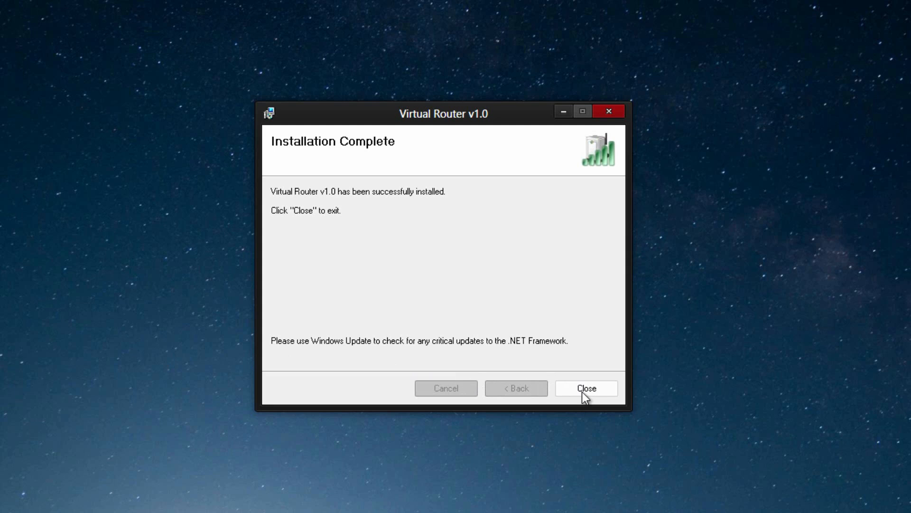
pyautogui.click(586, 387)
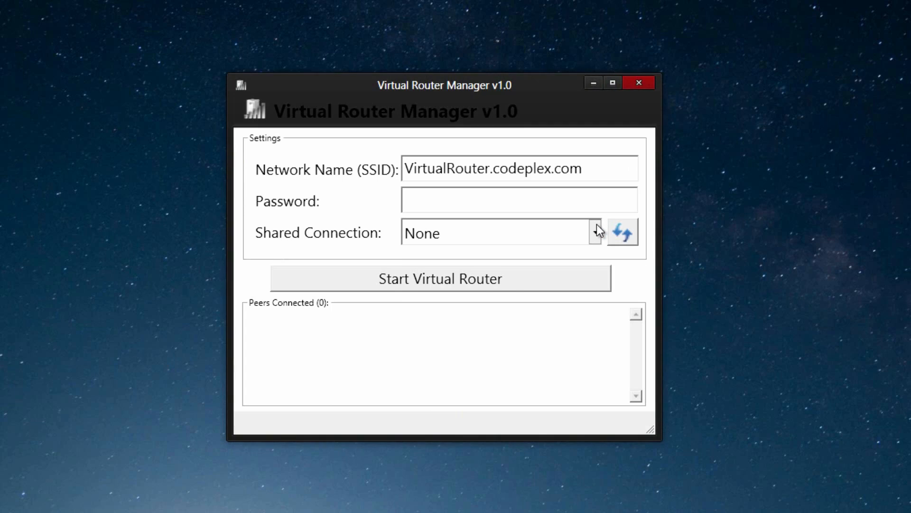
pyautogui.tripleClick(518, 168)
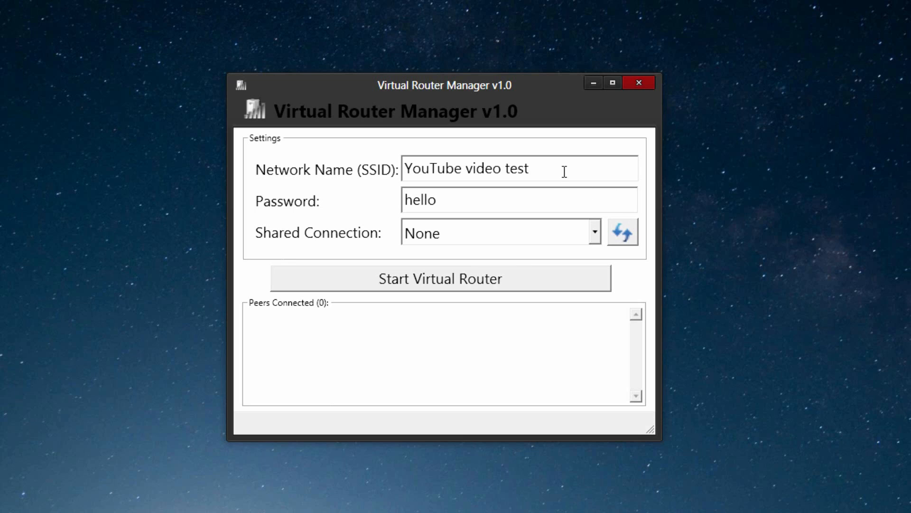
pyautogui.tripleClick(467, 169)
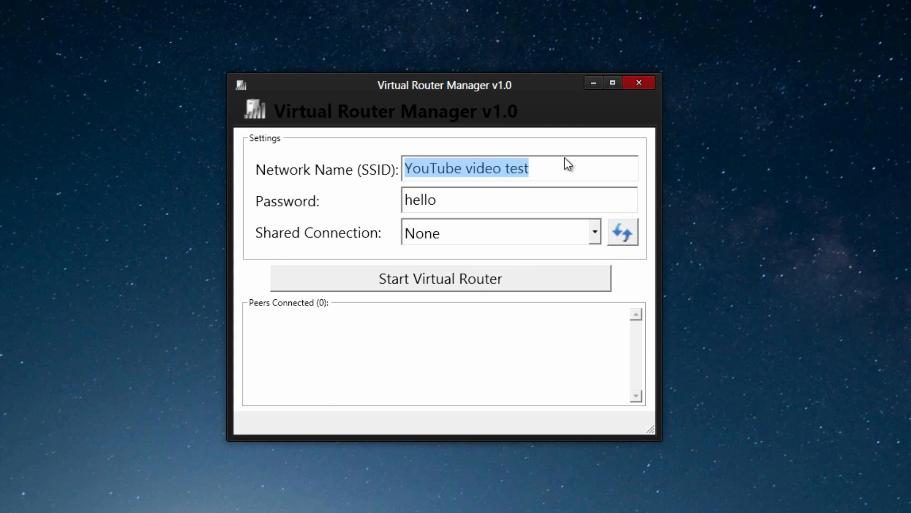
pyautogui.moveTo(511, 194)
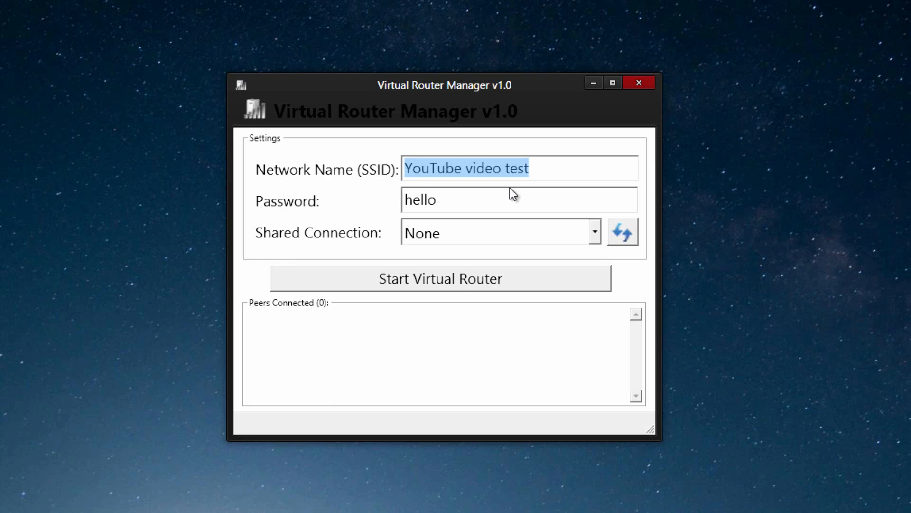
pyautogui.moveTo(460, 285)
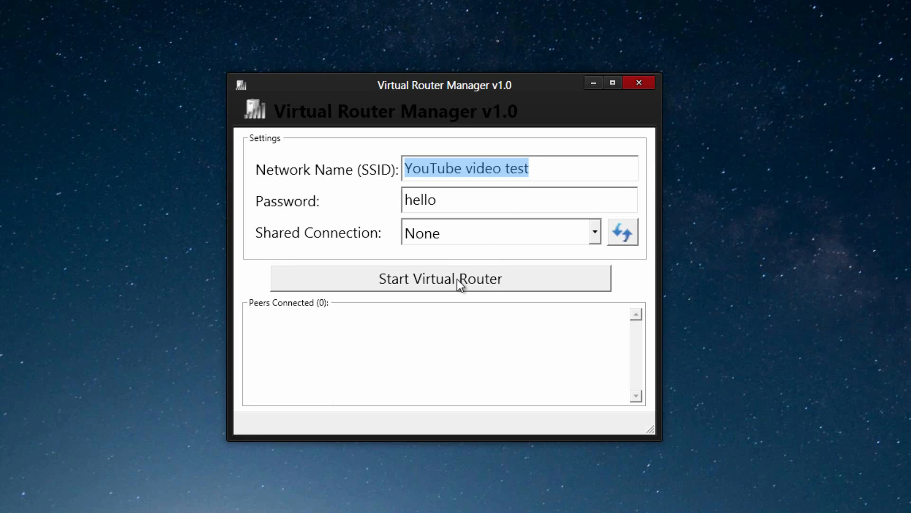
pyautogui.click(441, 278)
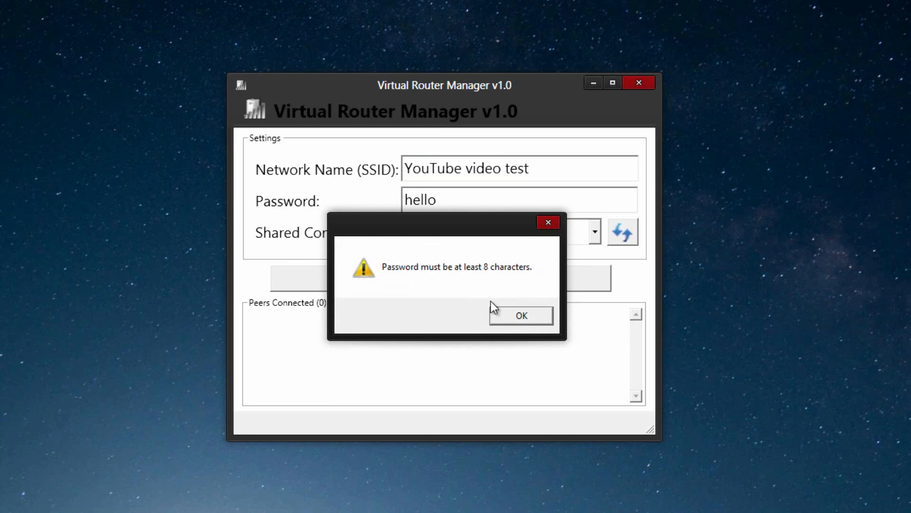
pyautogui.click(521, 315)
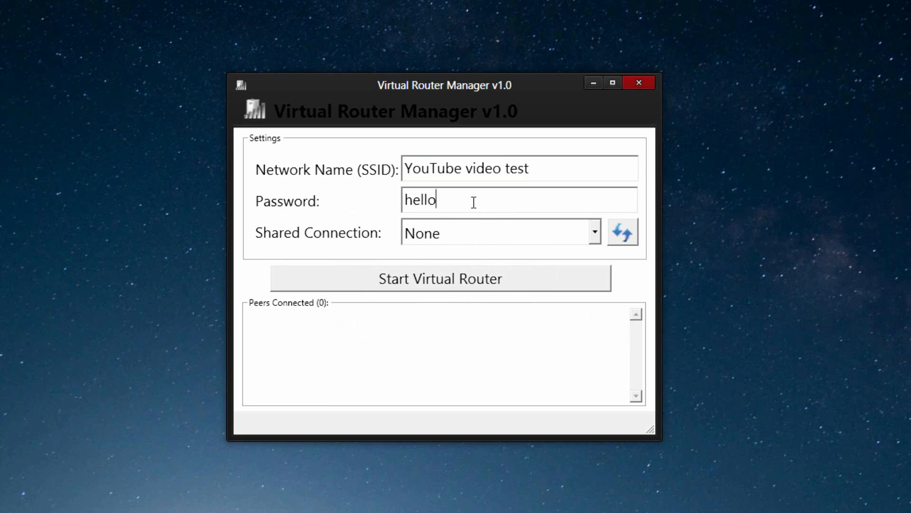
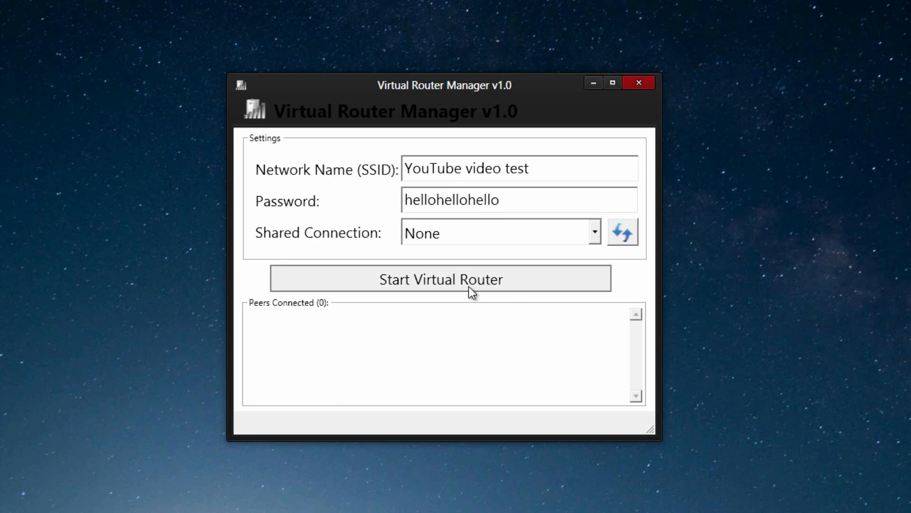
pyautogui.click(441, 279)
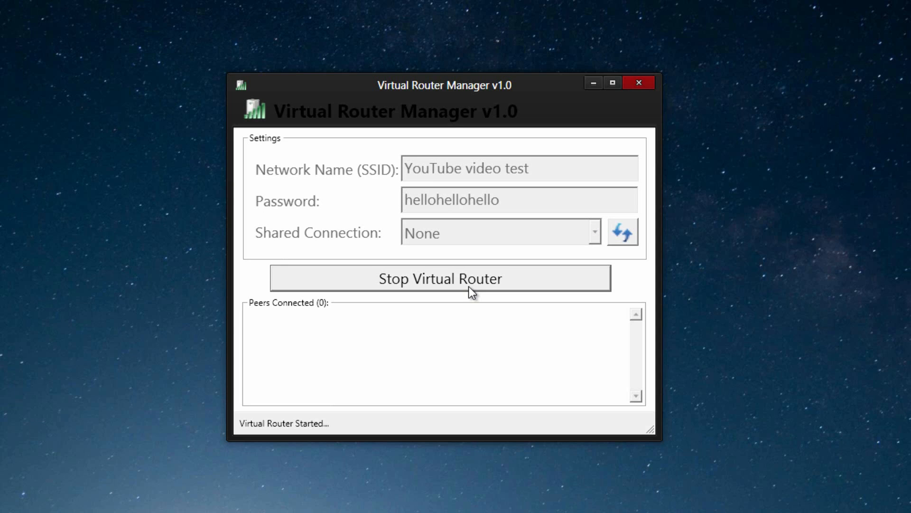
# - Stop the running virtual router so name and password become editable again
pyautogui.click(440, 278)
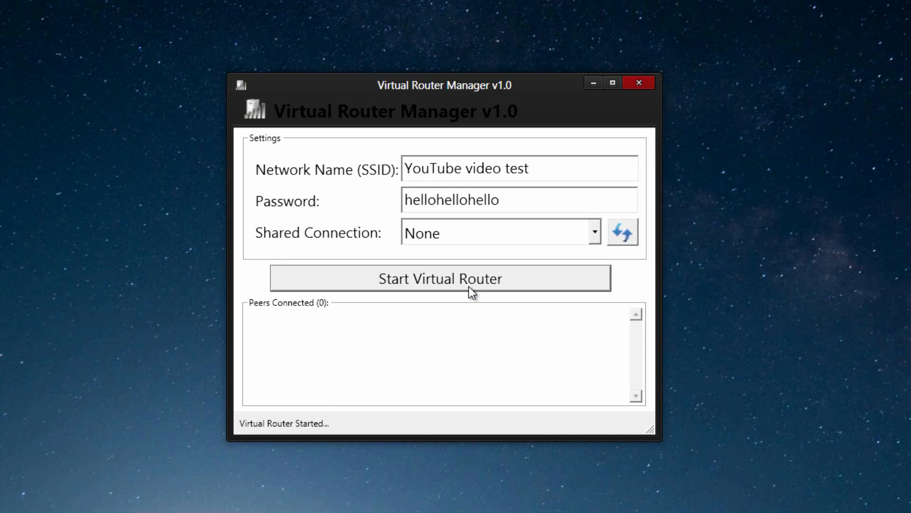
pyautogui.moveTo(599, 241)
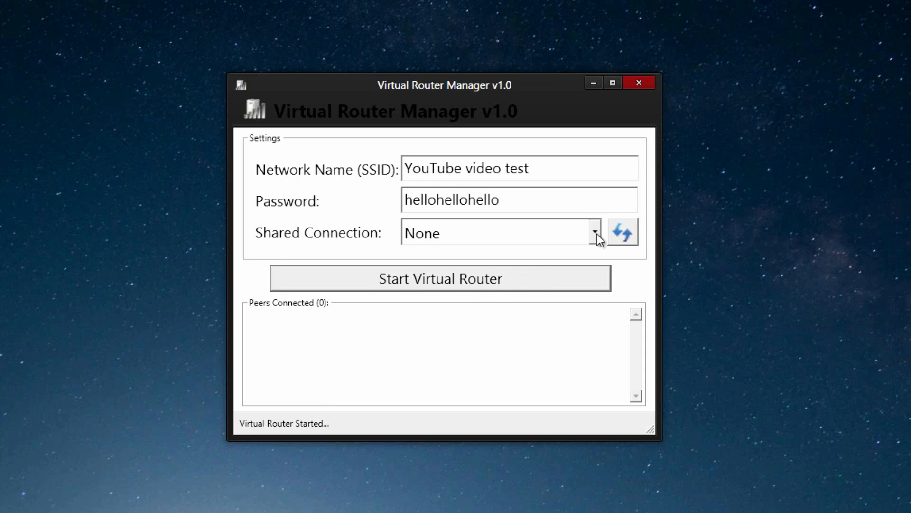
# - Select Wi-Fi as the Shared Connection in place of None
pyautogui.click(594, 232)
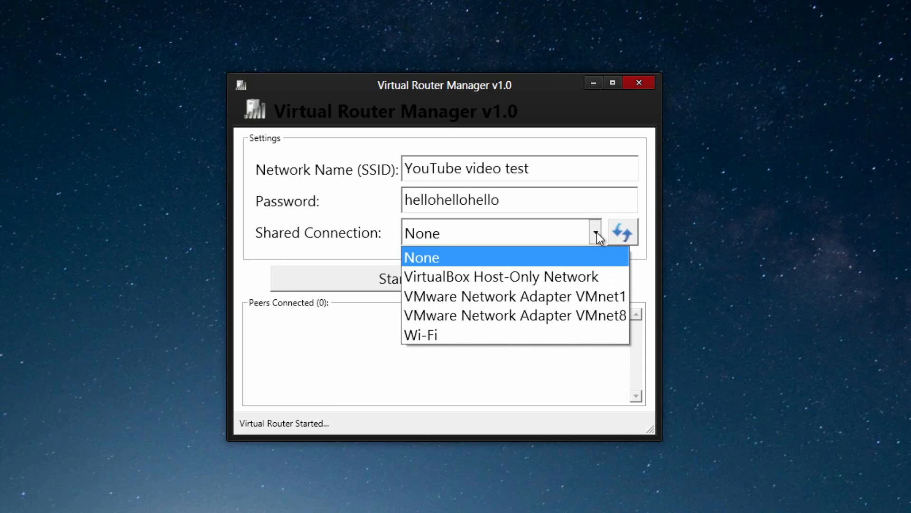
pyautogui.moveTo(462, 336)
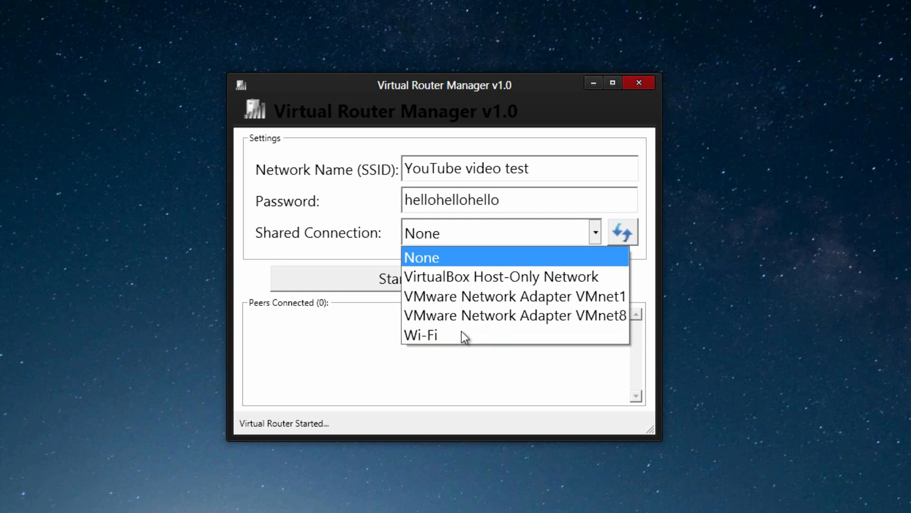
pyautogui.moveTo(425, 343)
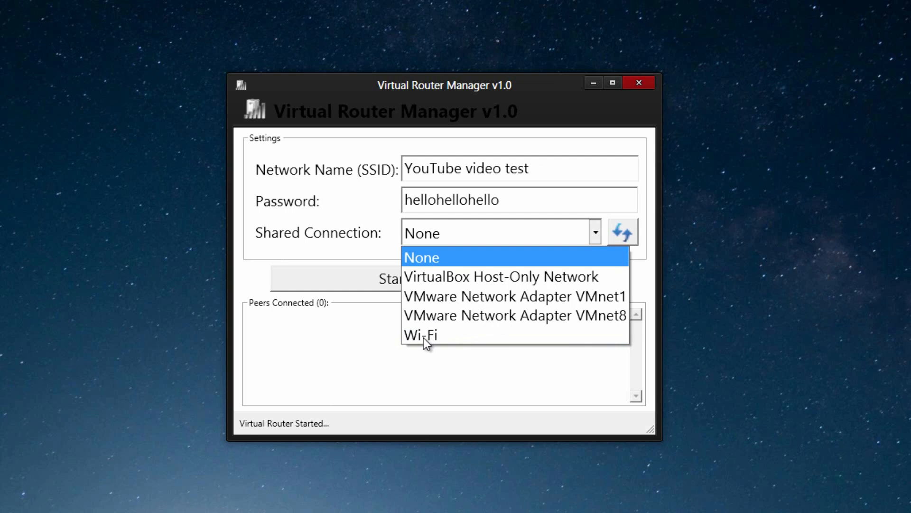
pyautogui.click(419, 335)
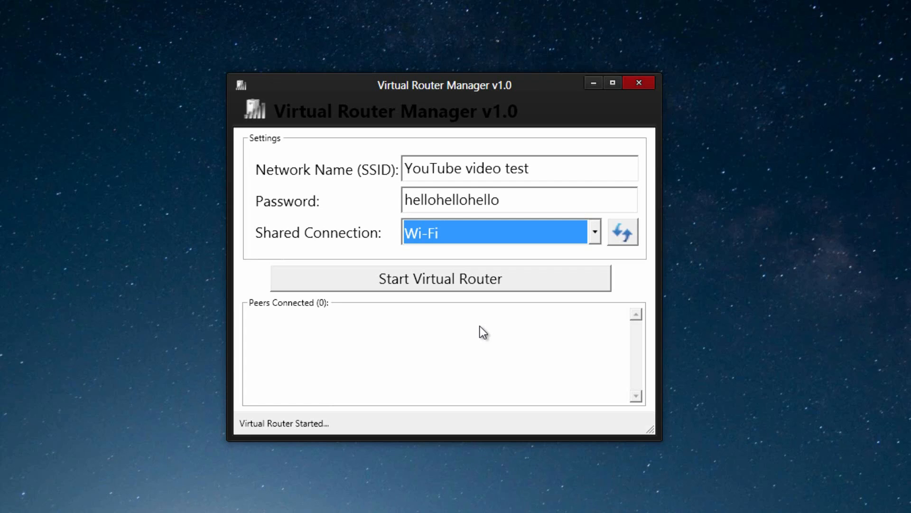
pyautogui.click(594, 232)
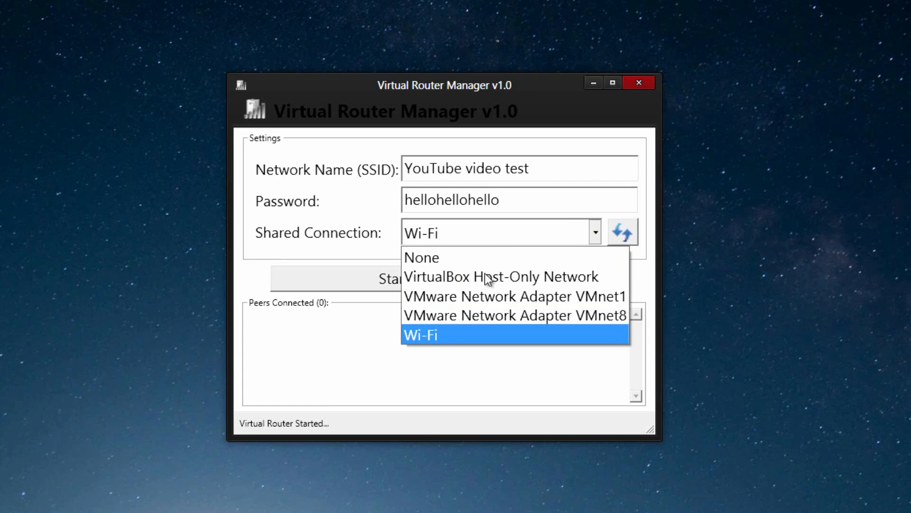
pyautogui.click(420, 335)
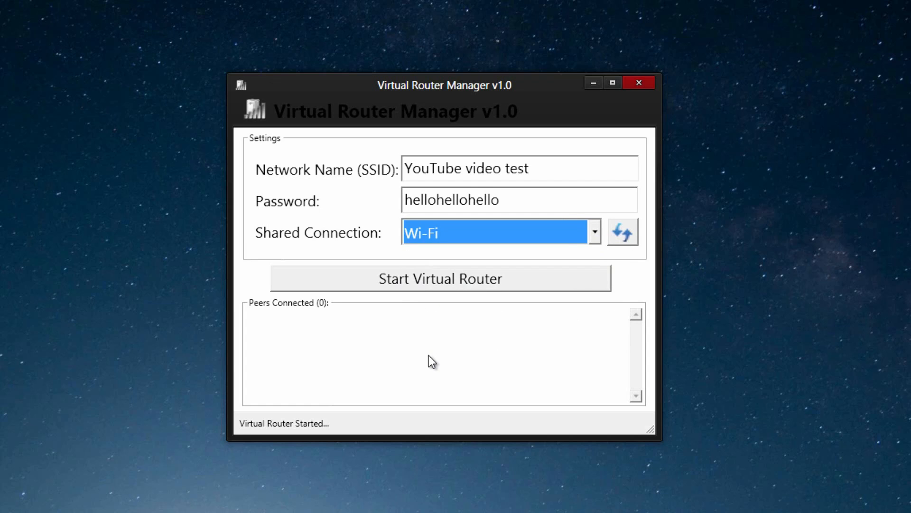